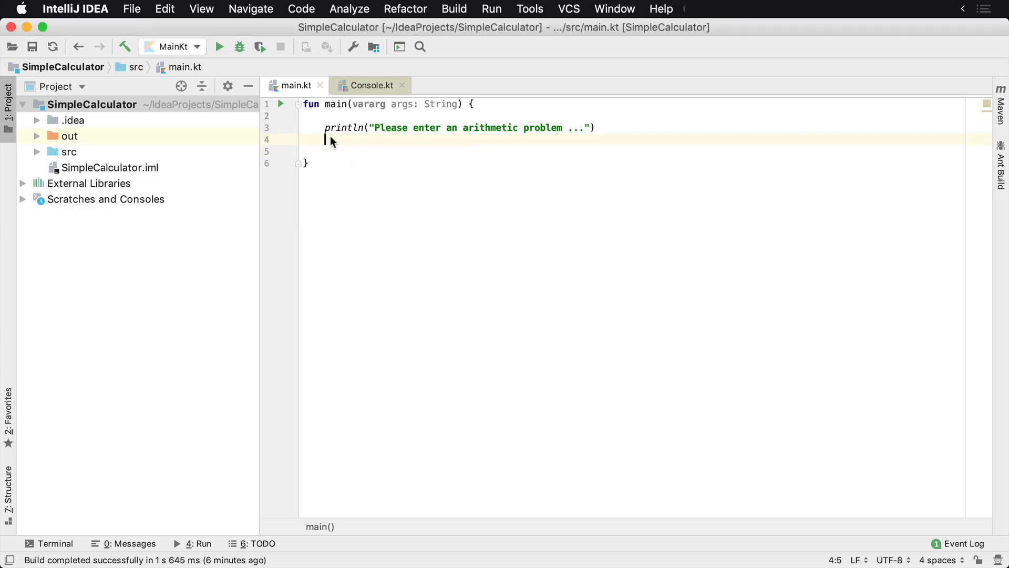
- Write val input = readLine() followed by println("You entered $input") in main
{"action": "type", "text": "val input"}
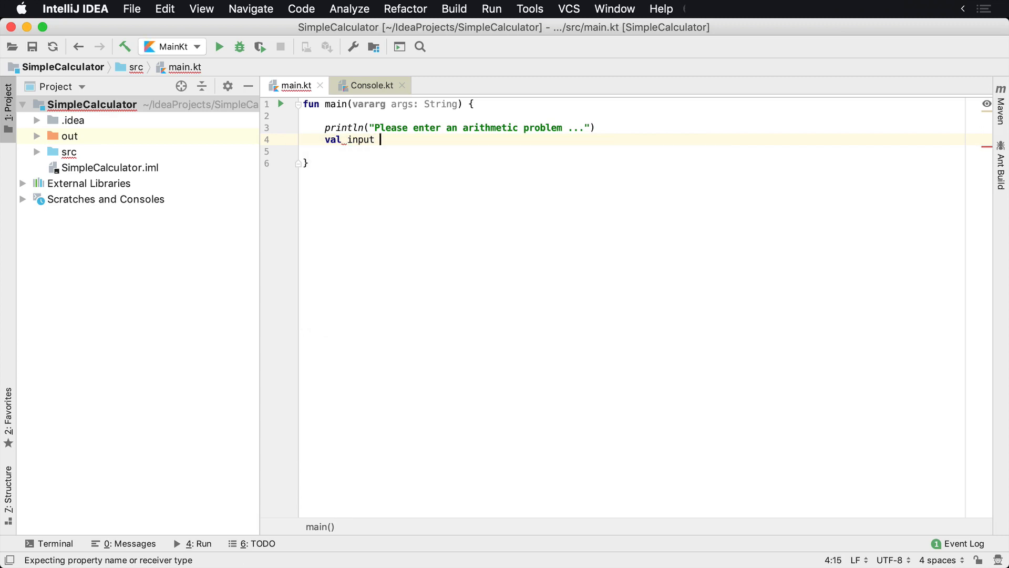
{"action": "type", "text": "= readLine("}
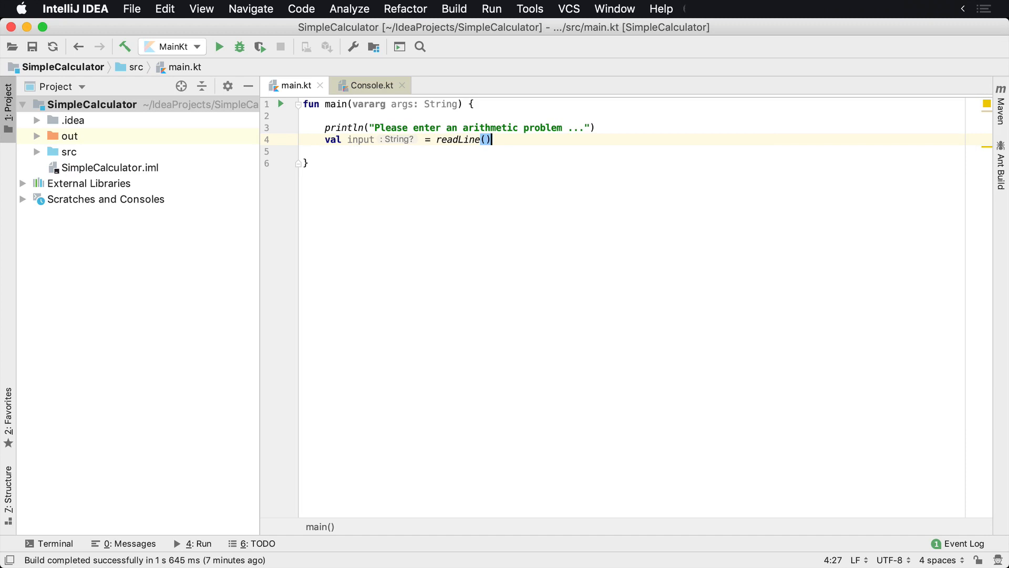
{"action": "key", "text": "enter"}
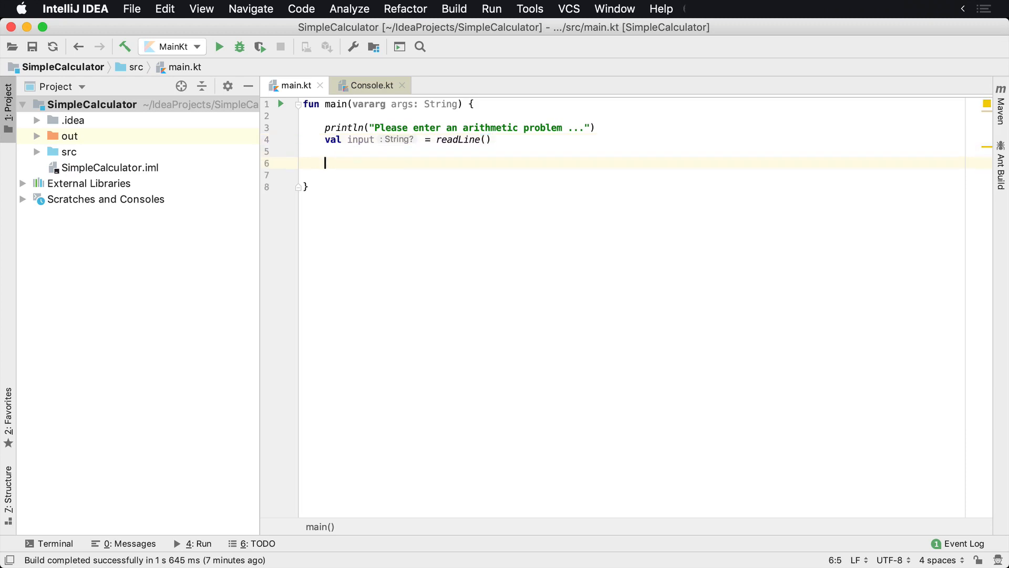
{"action": "type", "text": "p"}
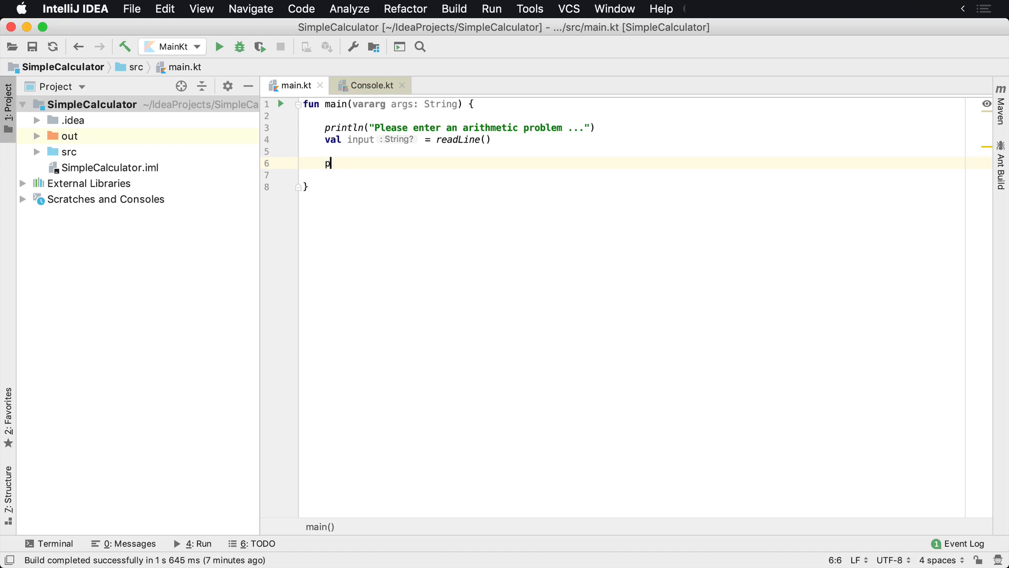
{"action": "type", "text": "rintln("}
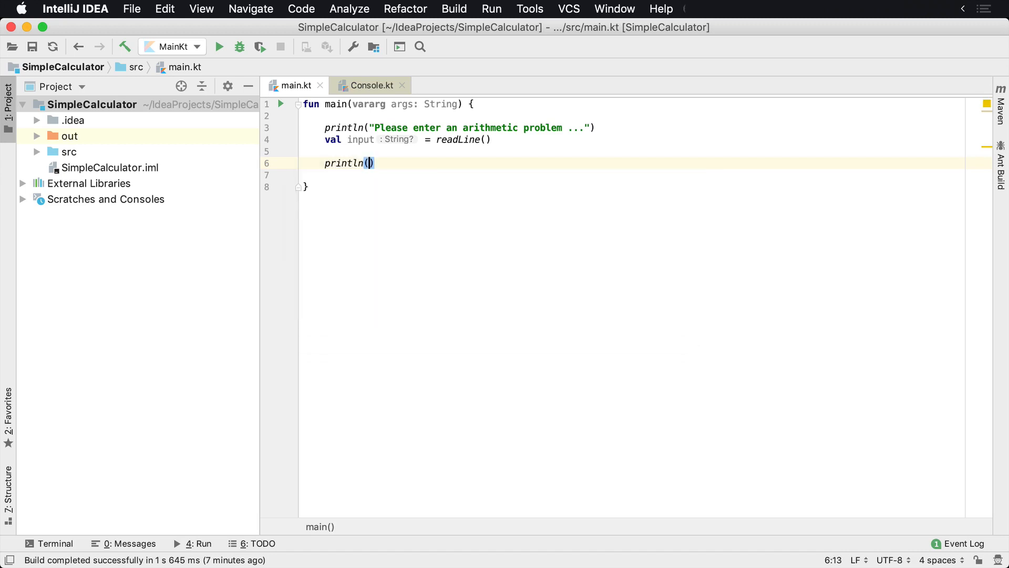
{"action": "type", "text": "\"You enter\""}
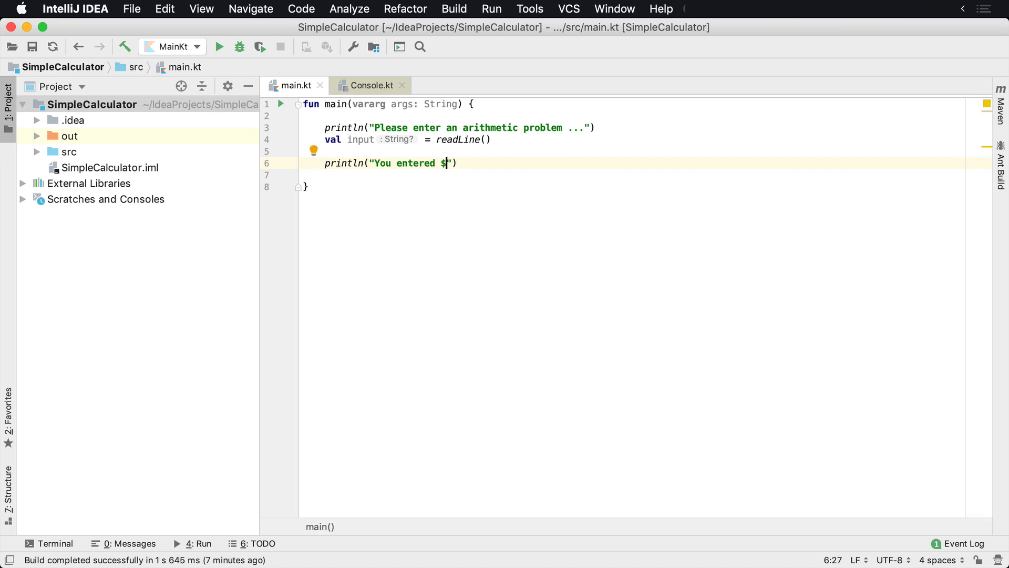
{"action": "type", "text": "input"}
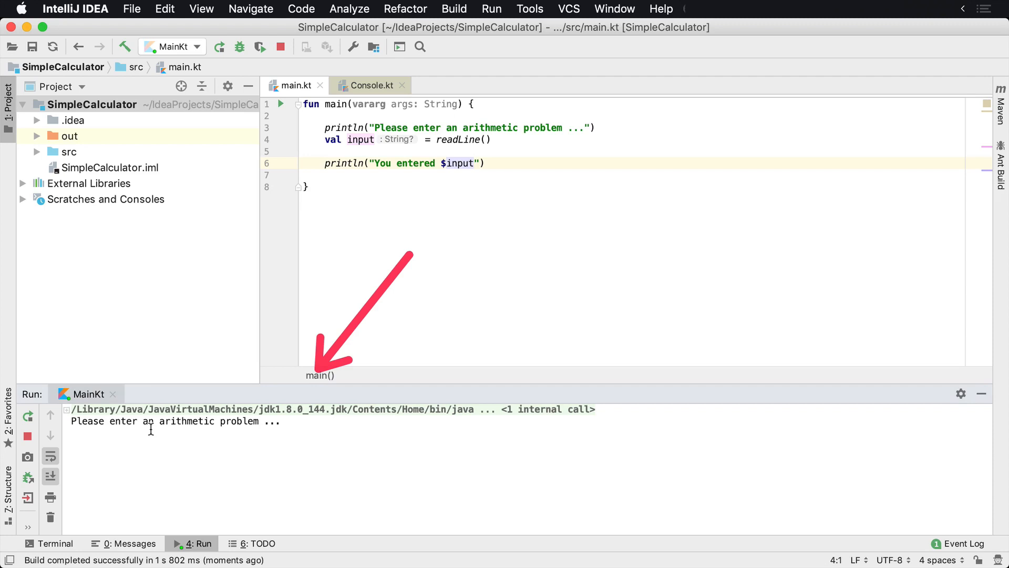
- Answer the running program's prompt with 1 + 2 in the Run console
{"action": "type", "text": "1 + 2"}
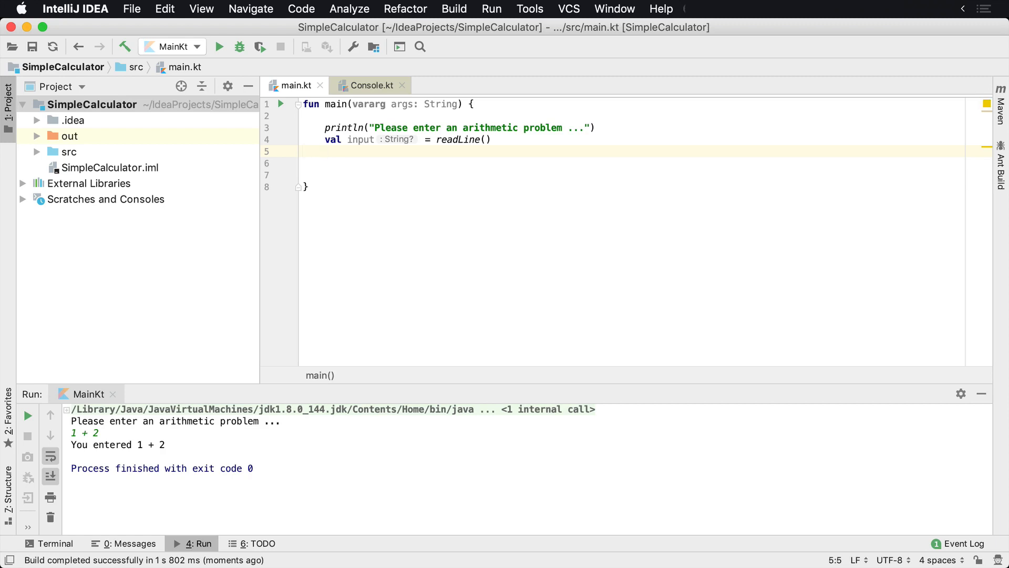
- Wrap a while (input != null) loop that rereads input, making input a var via quick fix
{"action": "type", "text": "while ("}
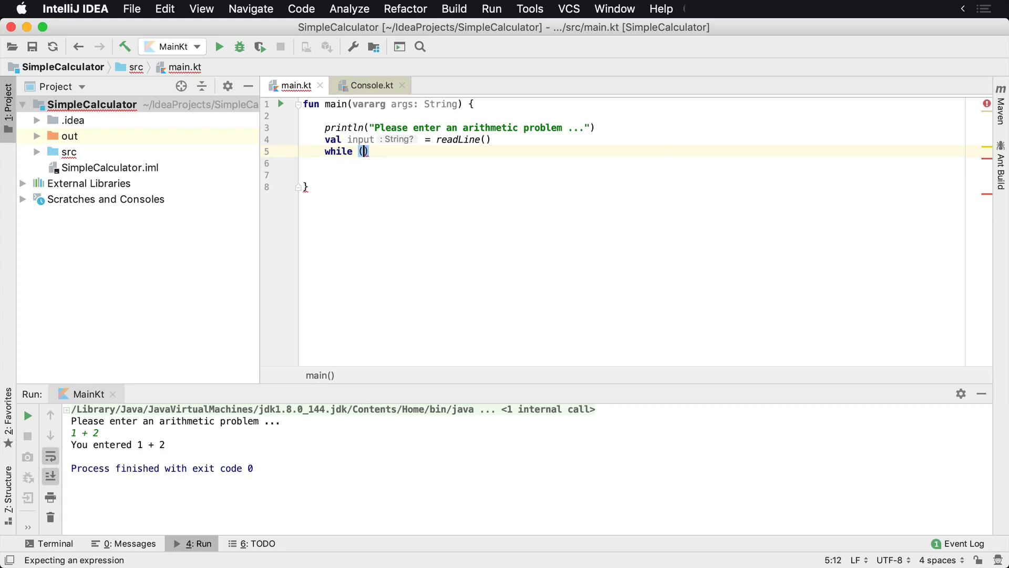
{"action": "type", "text": "in"}
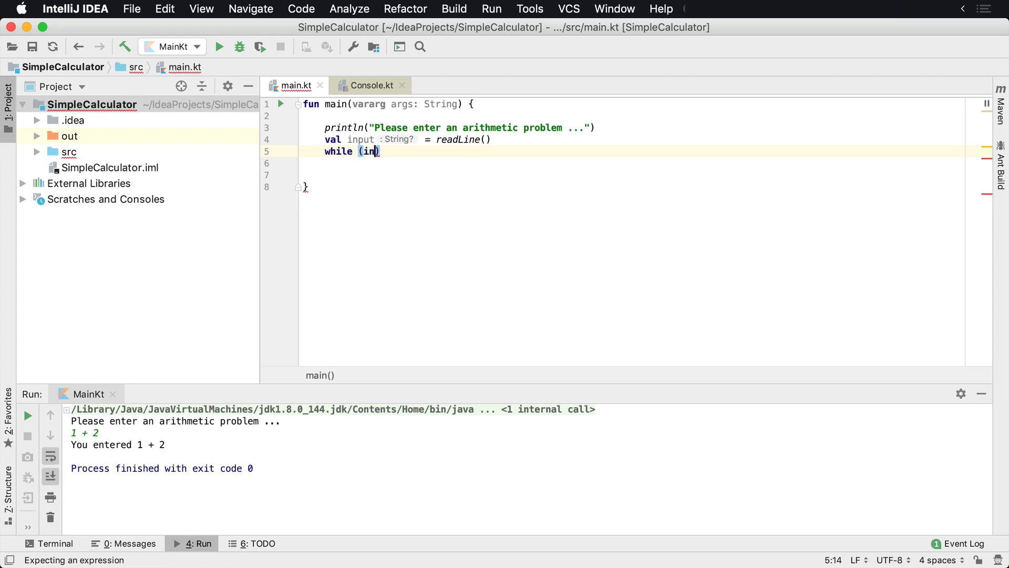
{"action": "type", "text": "put"}
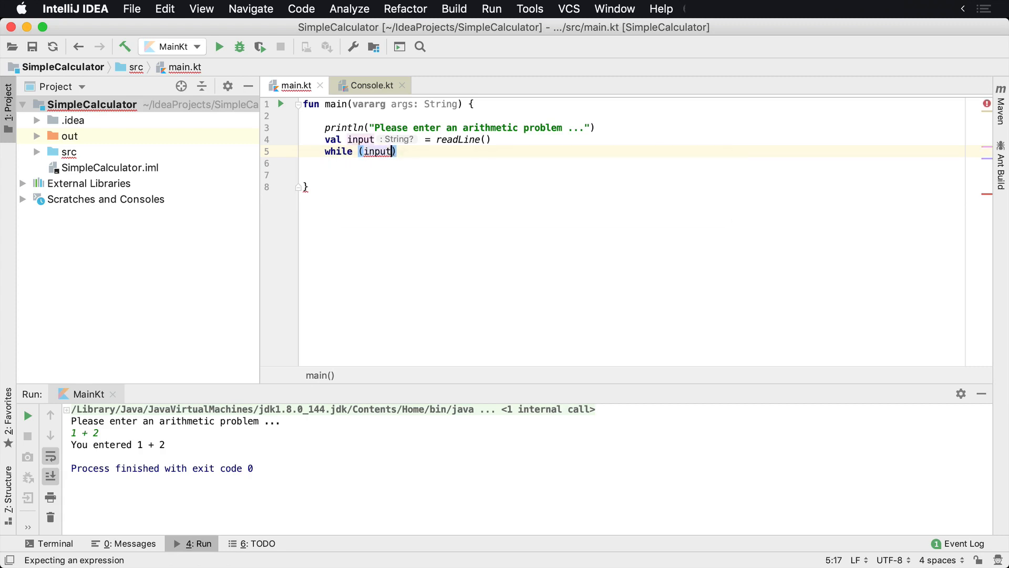
{"action": "type", "text": "!= null"}
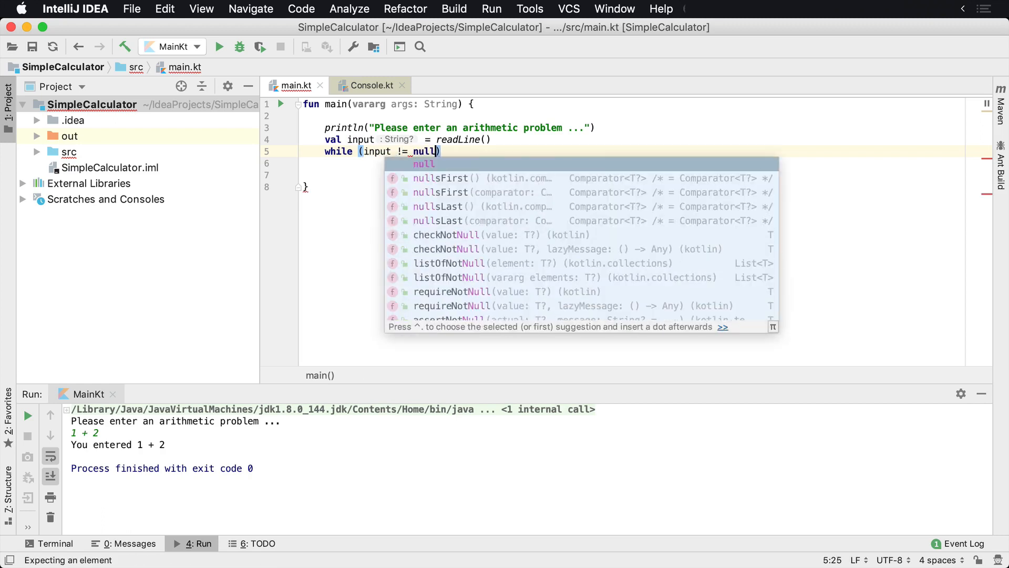
{"action": "key", "text": "escape"}
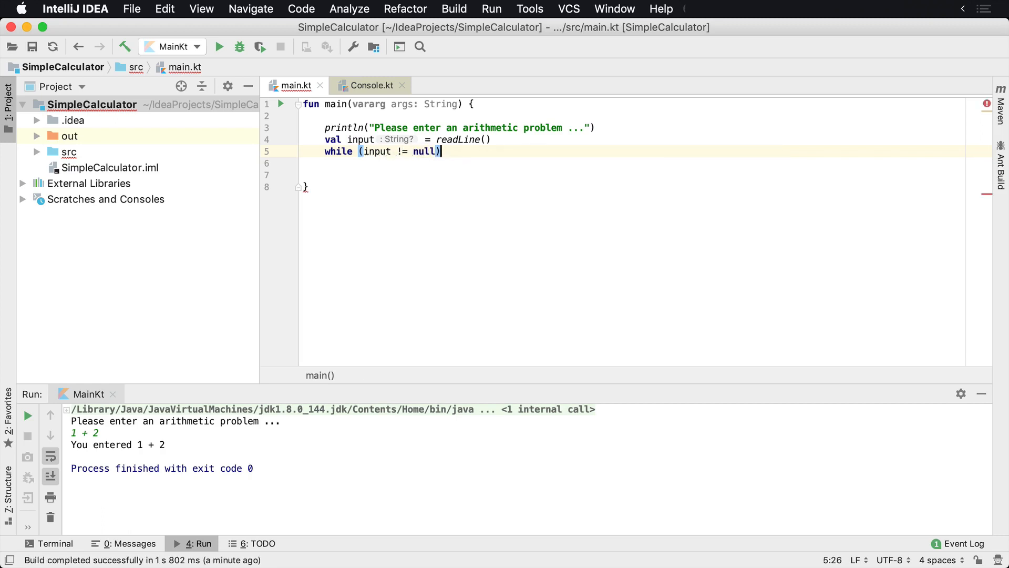
{"action": "type", "text": "{"}
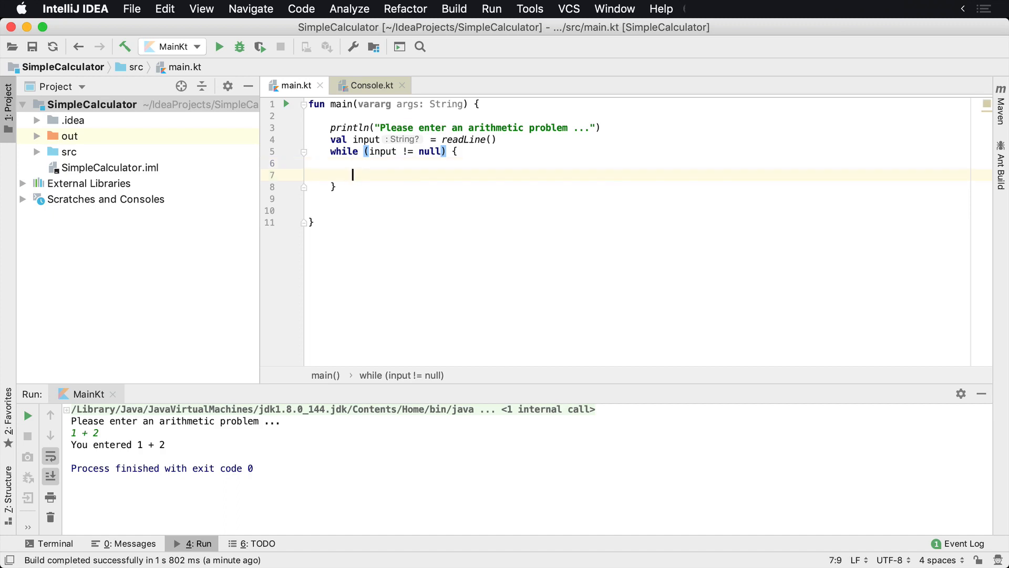
{"action": "type", "text": "input = readLine("}
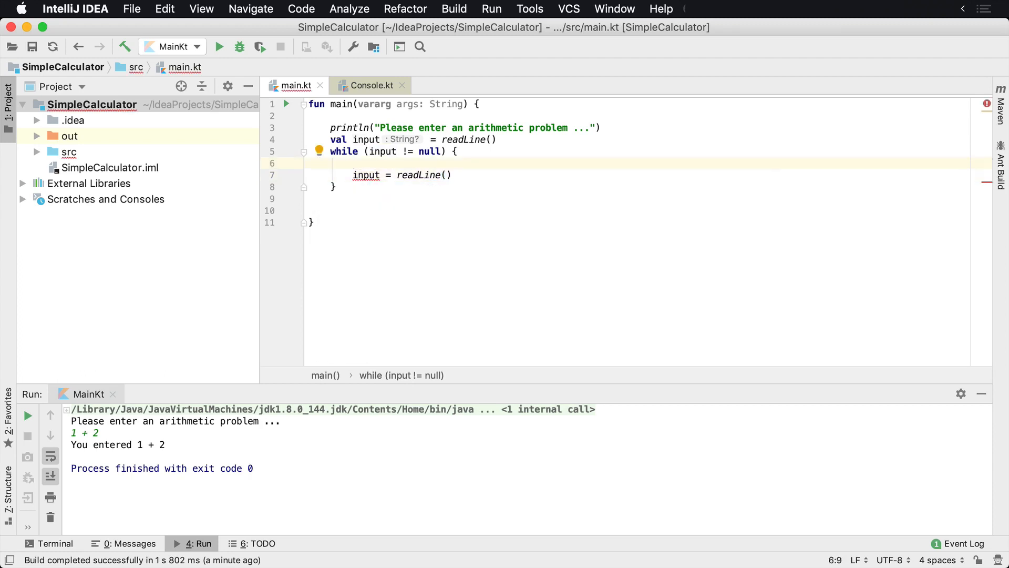
{"action": "left_click", "coordinate": [454, 139]}
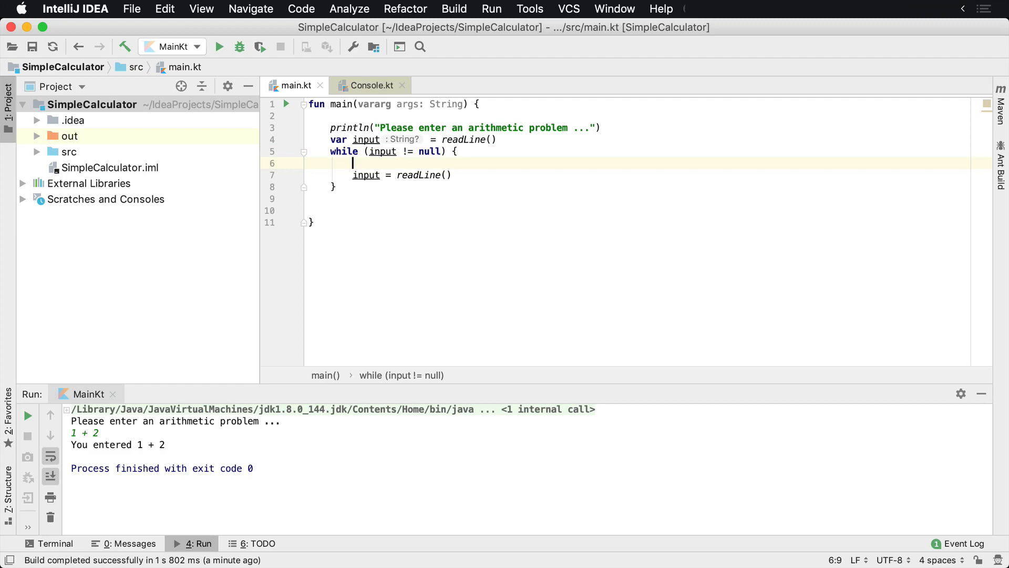
- Echo "You entered $input" inside the loop before reading the next line
{"action": "type", "text": "println()"}
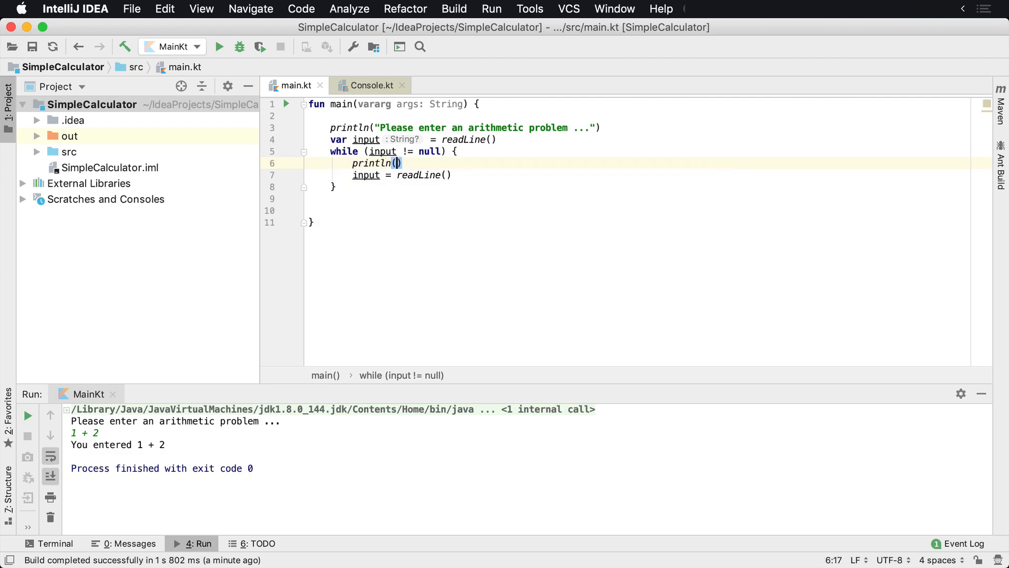
{"action": "type", "text": "\"You entered $"}
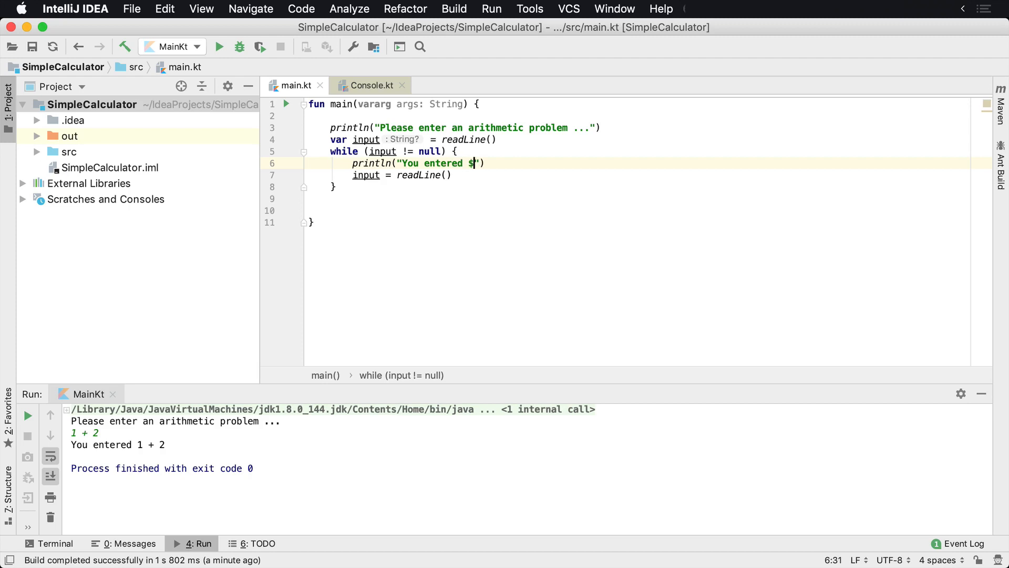
{"action": "type", "text": "input"}
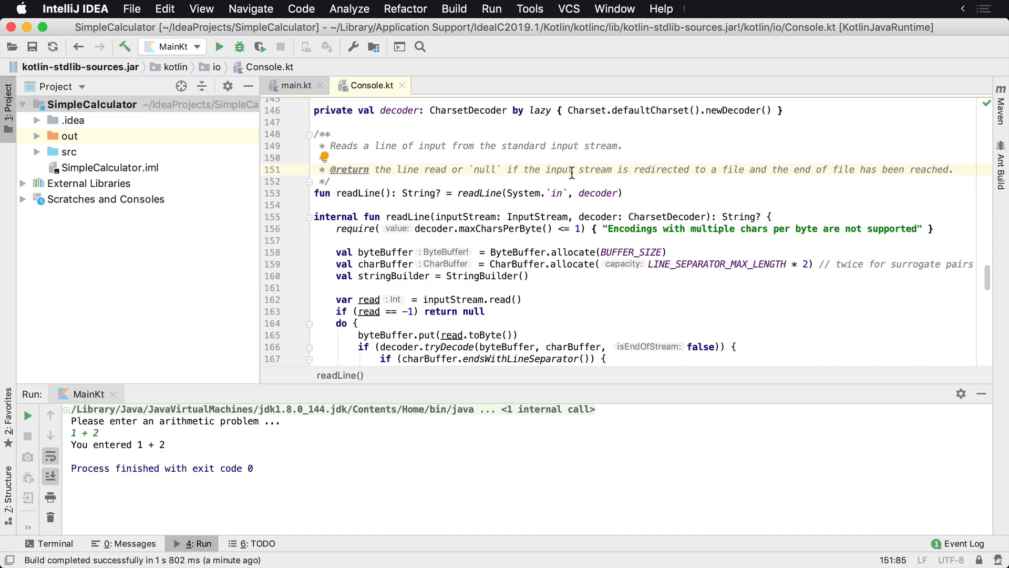
- Return from readLine's Console.kt source to main.kt
{"action": "left_click", "coordinate": [296, 85]}
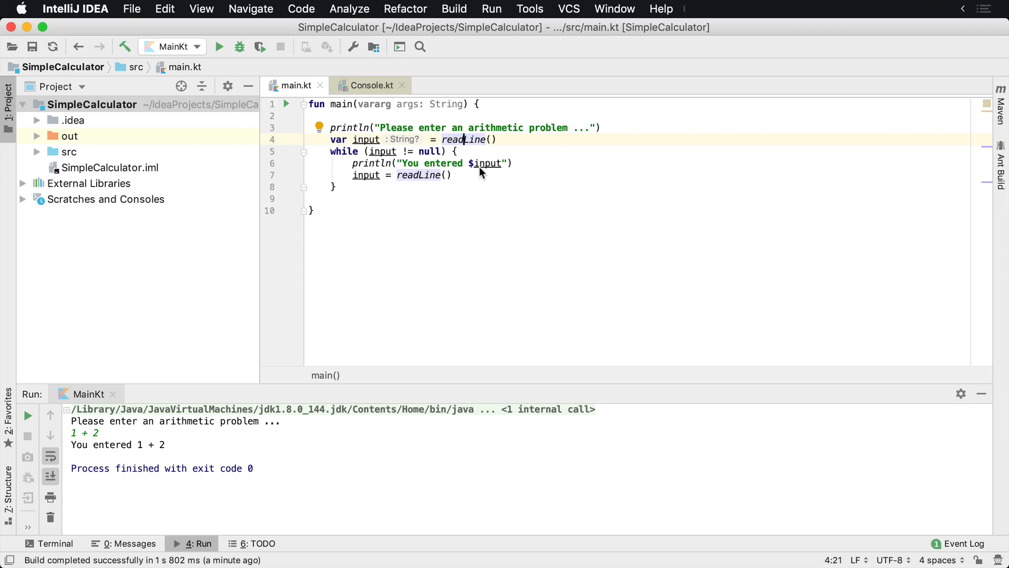
{"action": "left_click", "coordinate": [441, 151]}
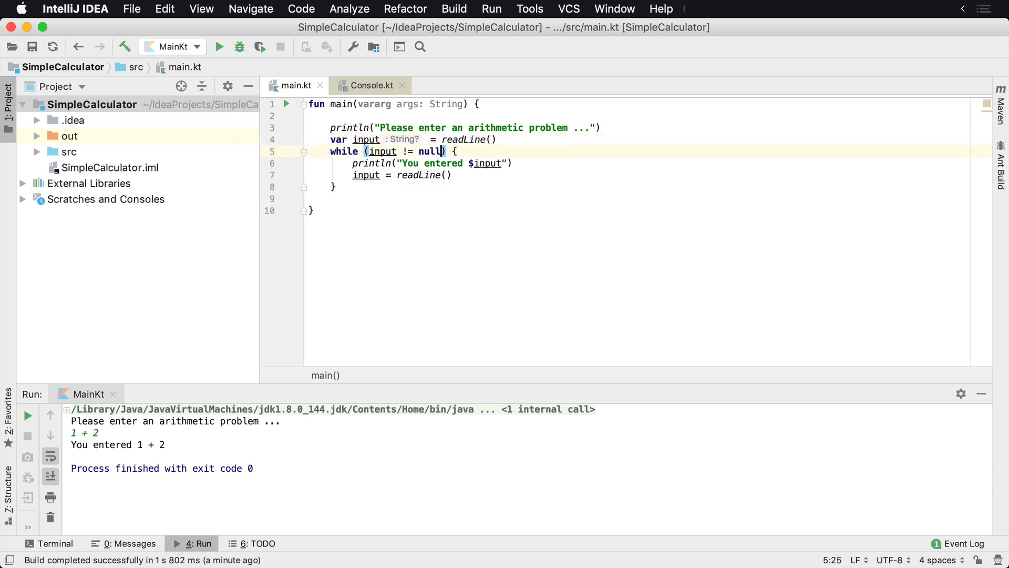
{"action": "left_click", "coordinate": [443, 174]}
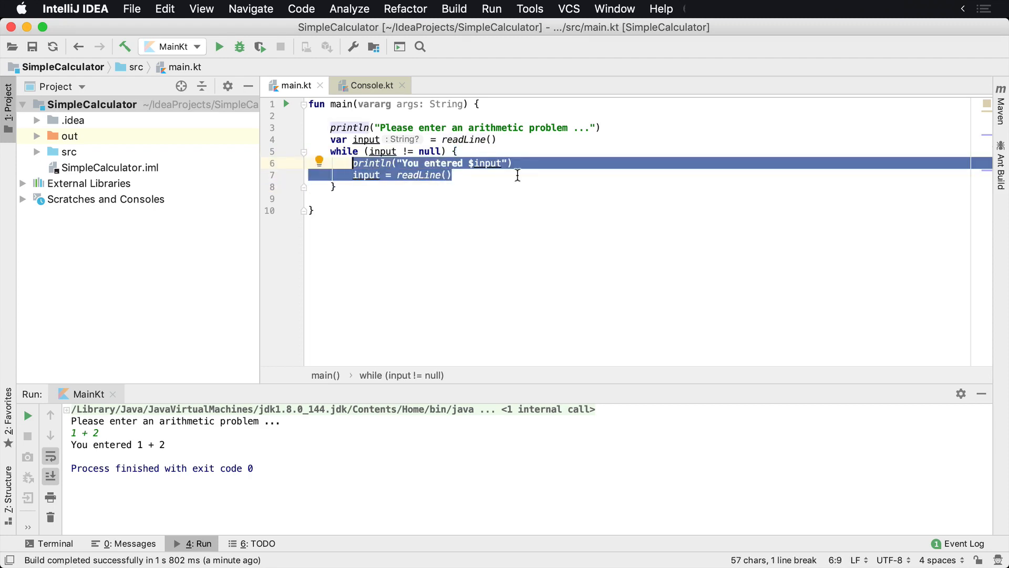
{"action": "left_click", "coordinate": [451, 174]}
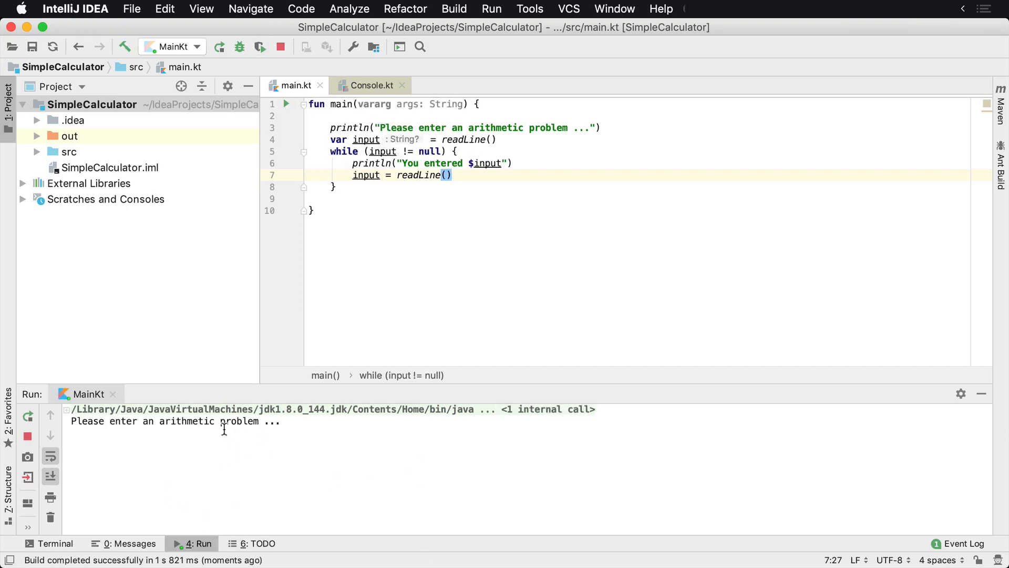
- Feed the running loop 1 + 2, 2 + 3, 5 / 10 and a blank line, then stop the runaway output
{"action": "type", "text": "1 + 2"}
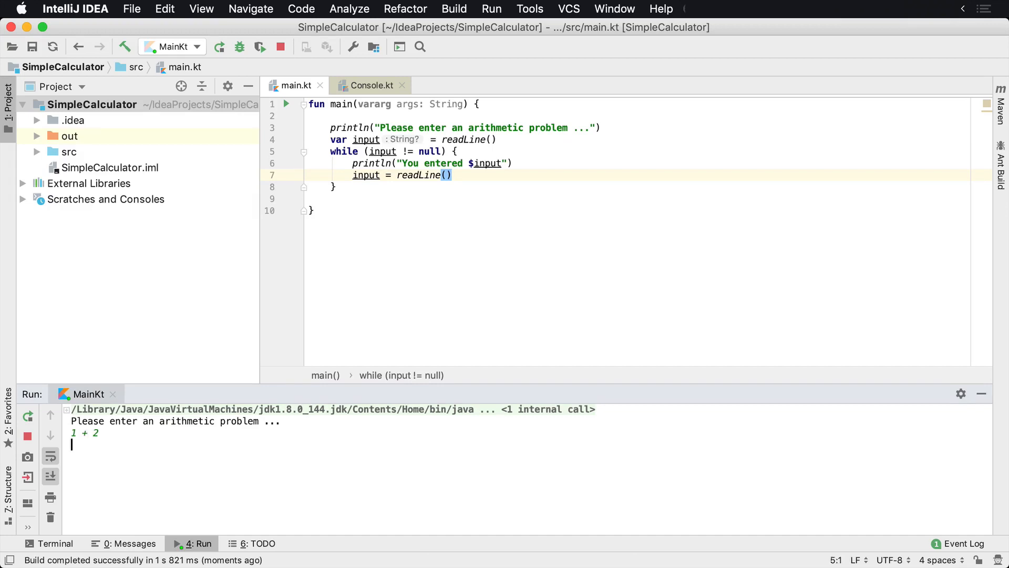
{"action": "type", "text": "2 + 3"}
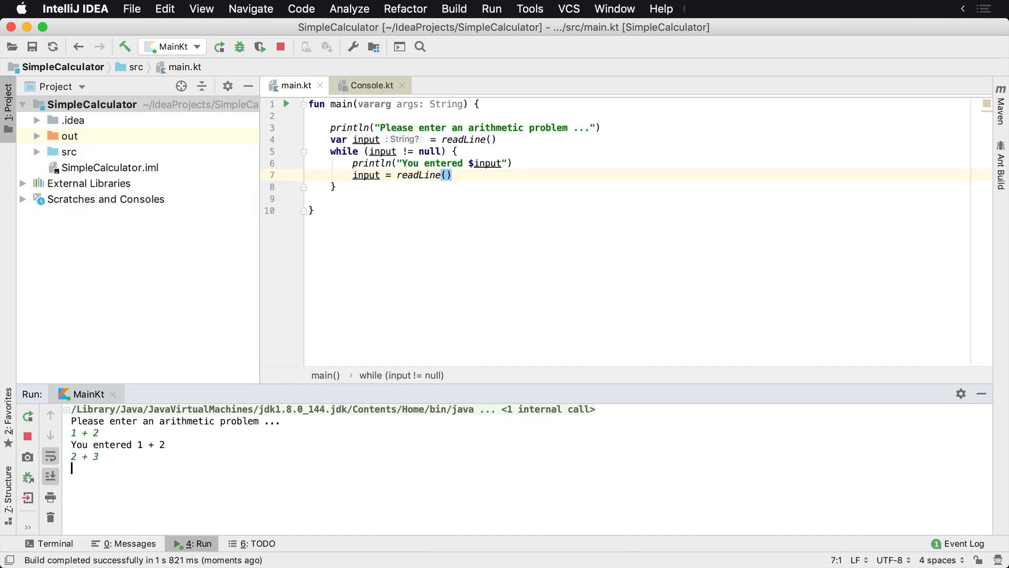
{"action": "type", "text": "5 / 10"}
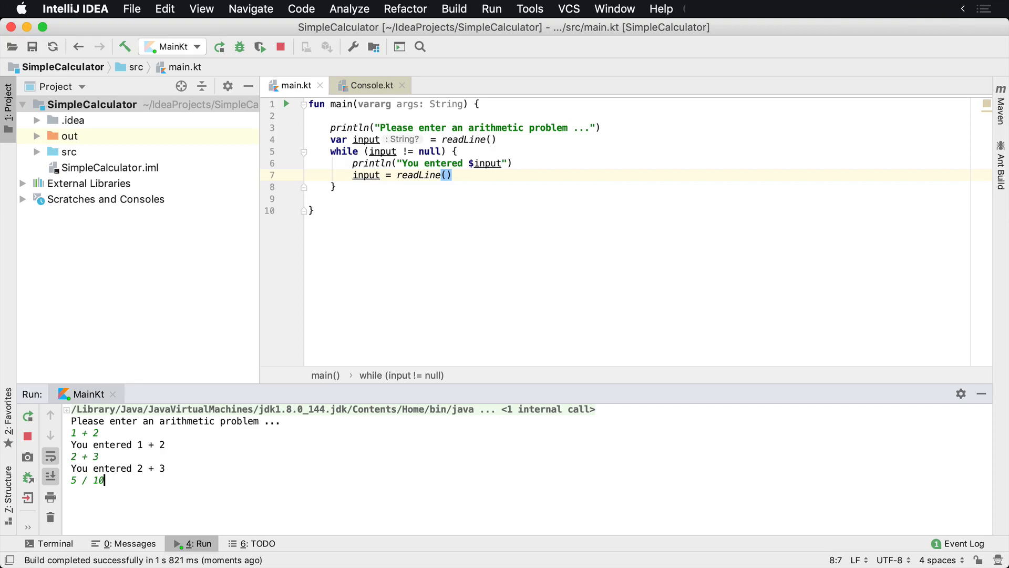
{"action": "key", "text": "enter"}
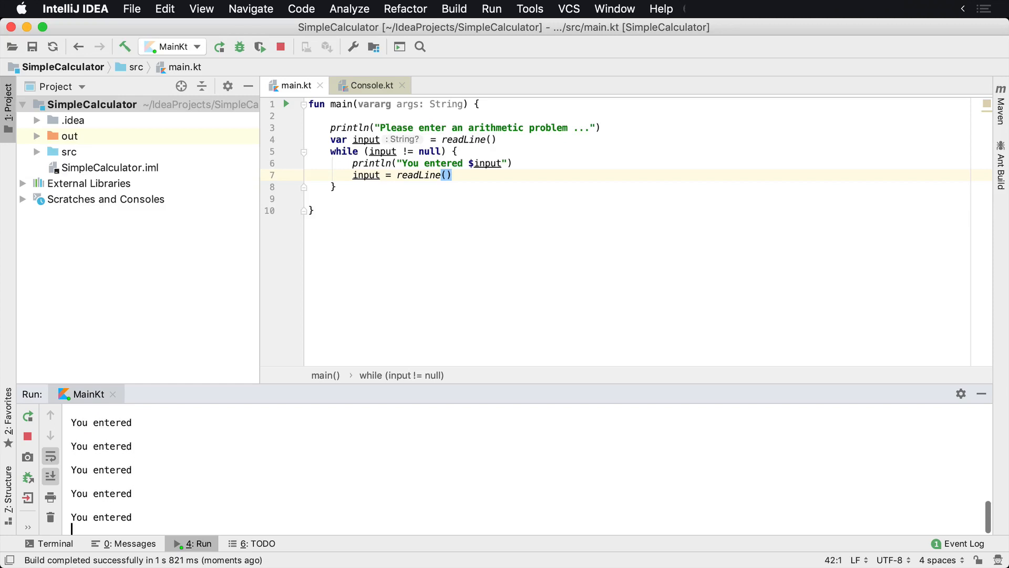
{"action": "left_click", "coordinate": [27, 436]}
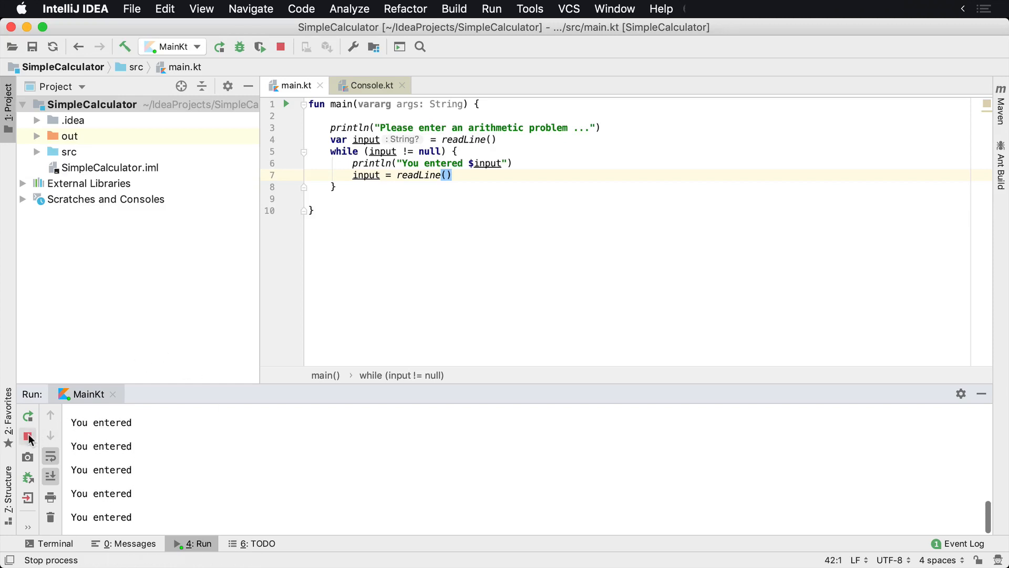
- Extend the while condition with && input.isNotBlank(), checking isNotBlank's source
{"action": "left_click", "coordinate": [28, 435]}
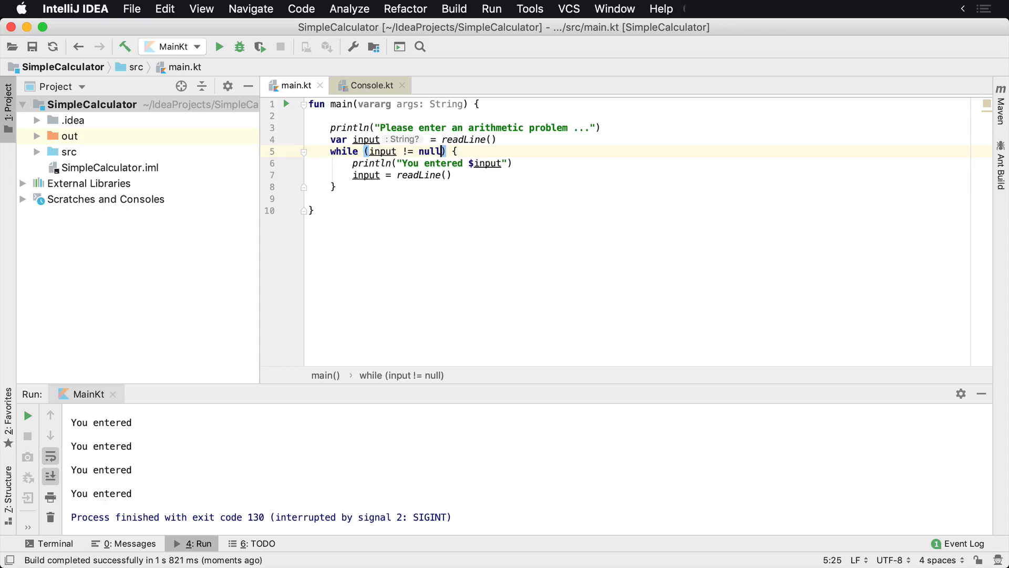
{"action": "type", "text": "\" \""}
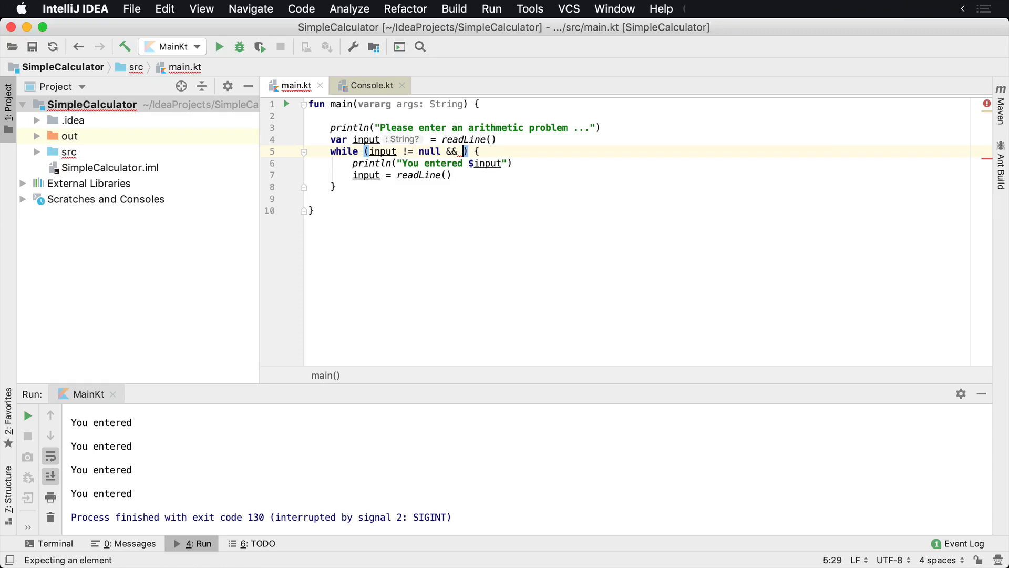
{"action": "type", "text": "input.i"}
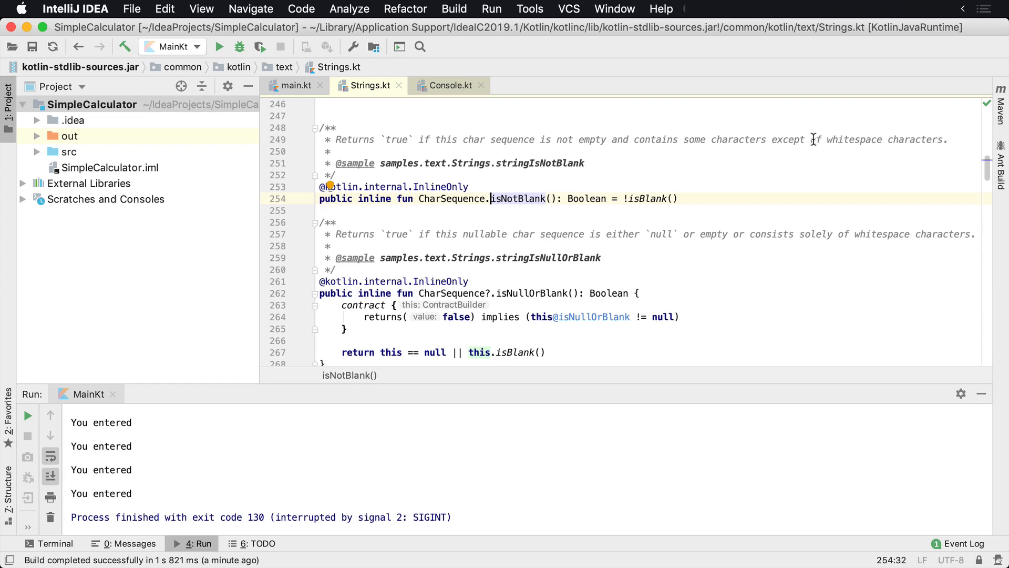
{"action": "left_click", "coordinate": [293, 85]}
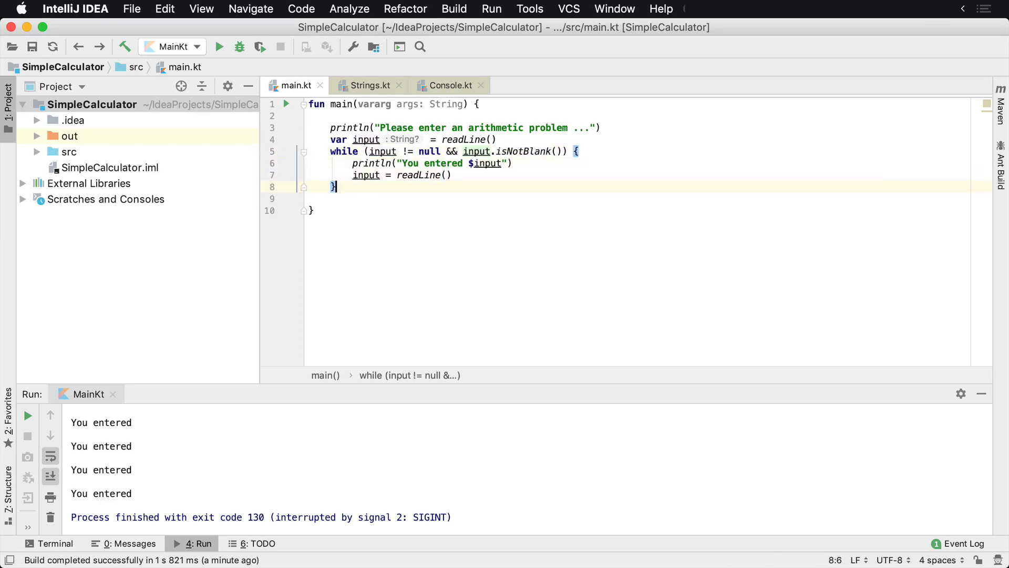
- Launch the updated program again
{"action": "left_click", "coordinate": [454, 163]}
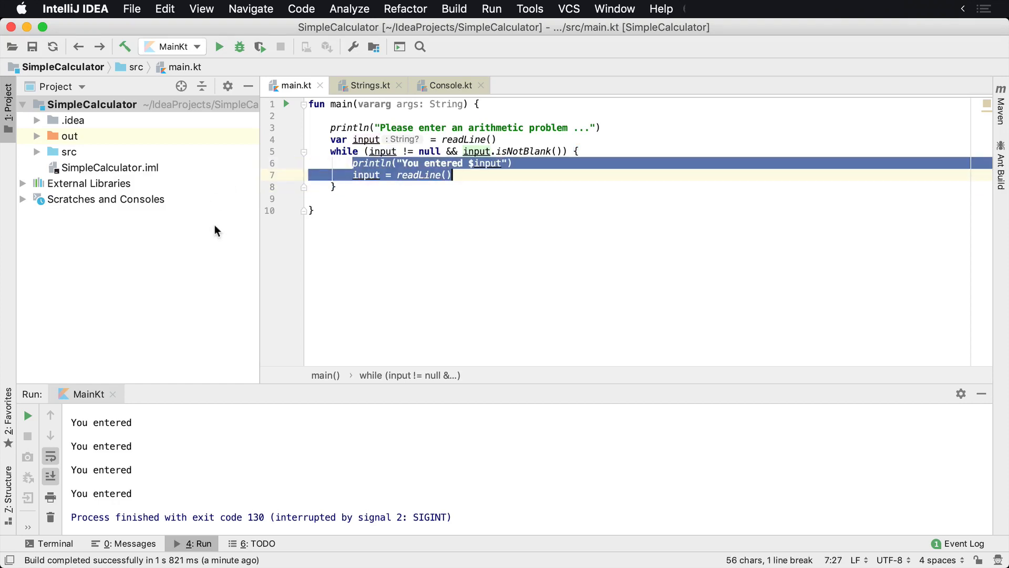
{"action": "left_click", "coordinate": [313, 210]}
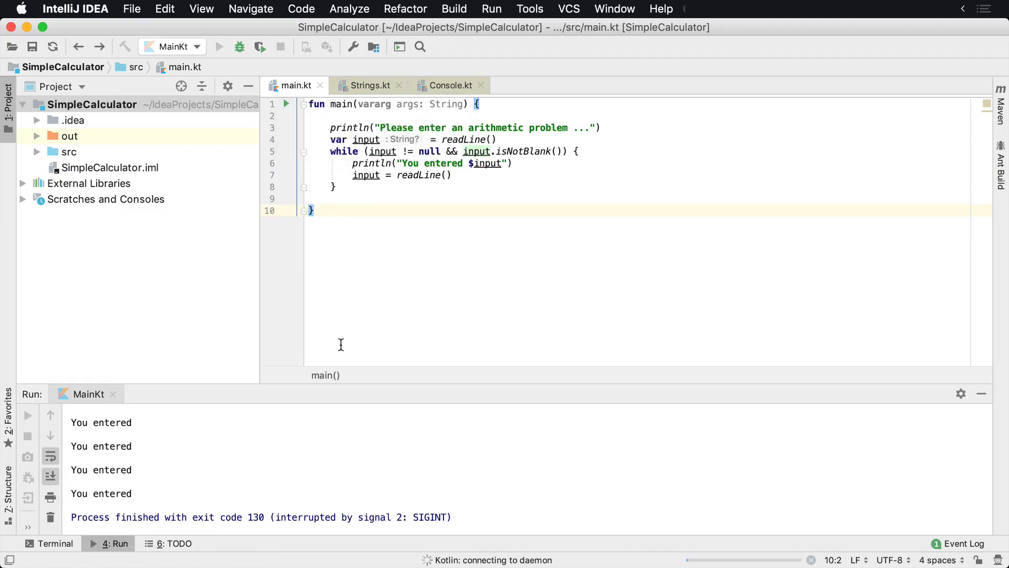
- Enter 1 + 2, 2 + 3 and 5 / 10 in the Run console so the loop echoes each
{"action": "left_click", "coordinate": [259, 46]}
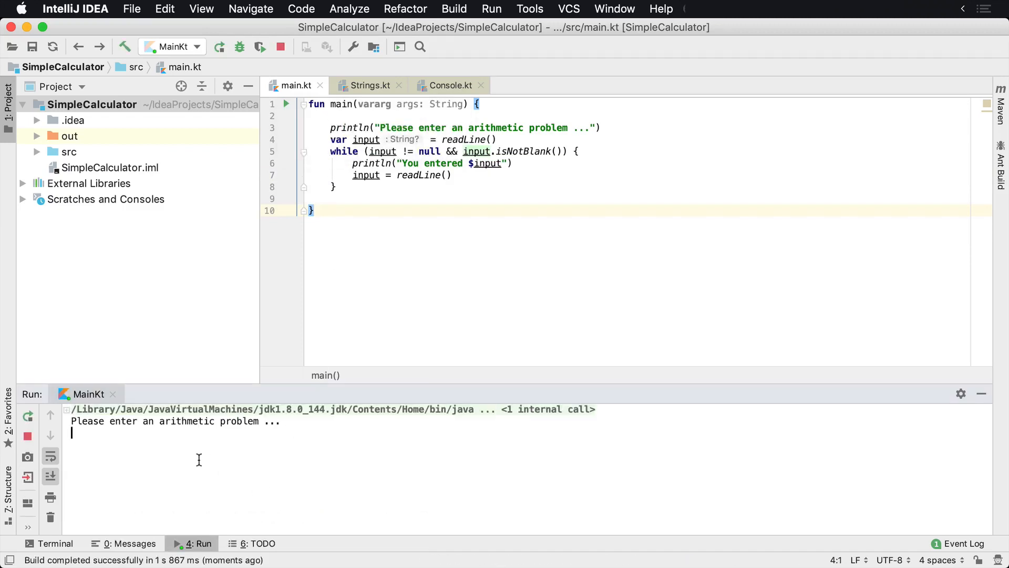
{"action": "type", "text": "1 + 2"}
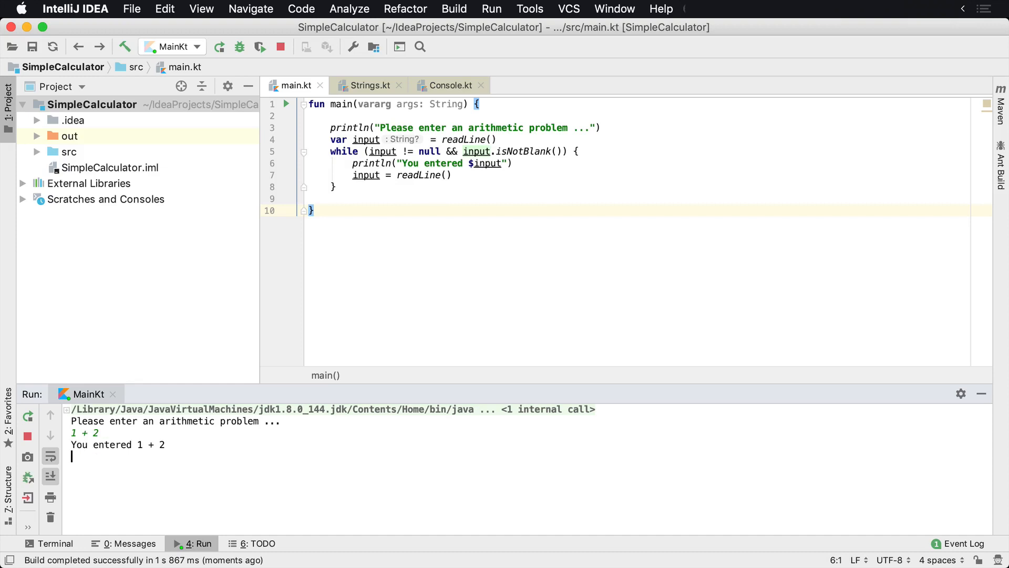
{"action": "type", "text": "2 + 3"}
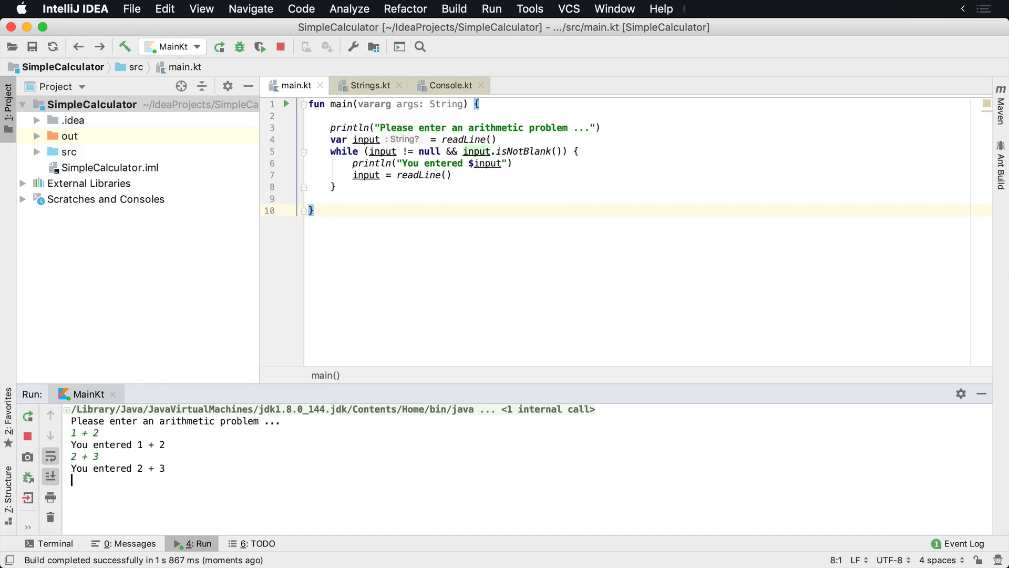
{"action": "type", "text": "5 / 10"}
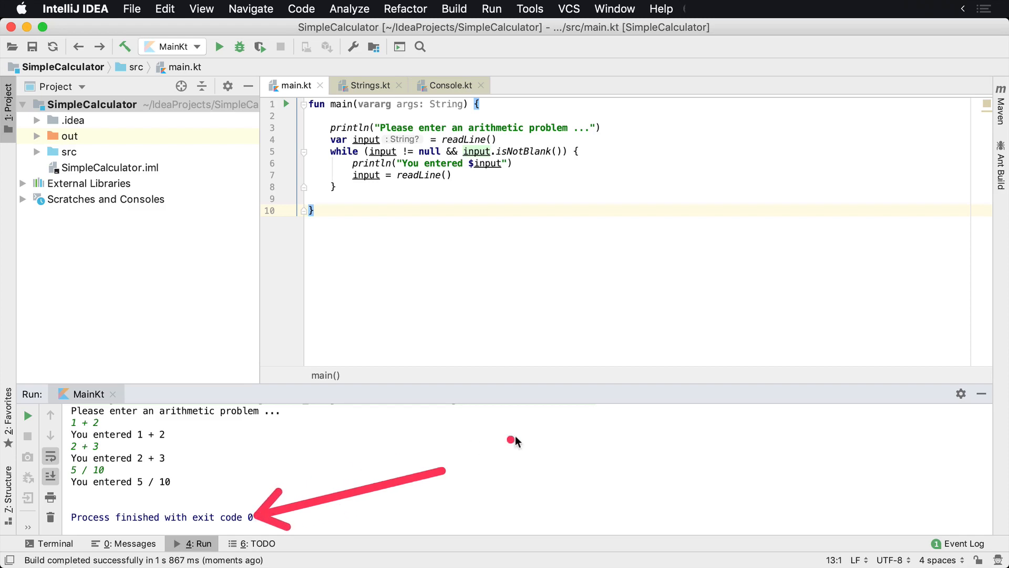
{"action": "mouse_move", "coordinate": [566, 205]}
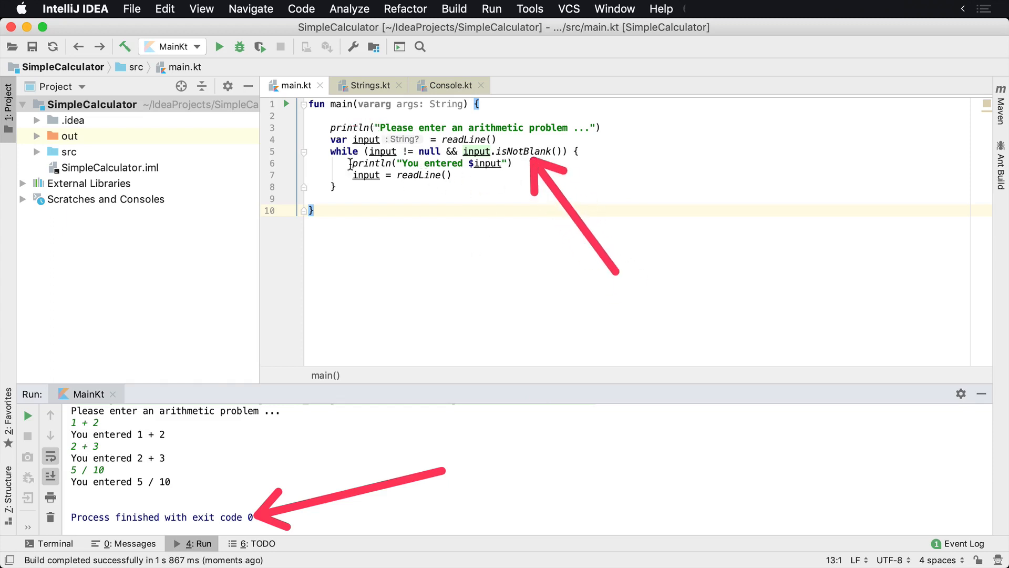
{"action": "mouse_move", "coordinate": [369, 246]}
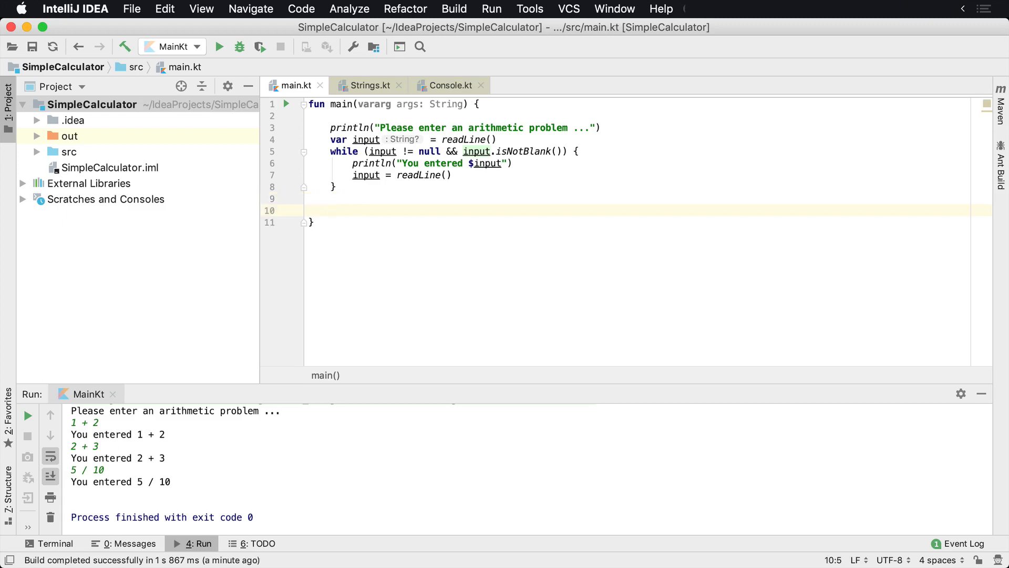
- Add println("Goodbye!") after the loop and run the program
{"action": "type", "text": "println(\""}
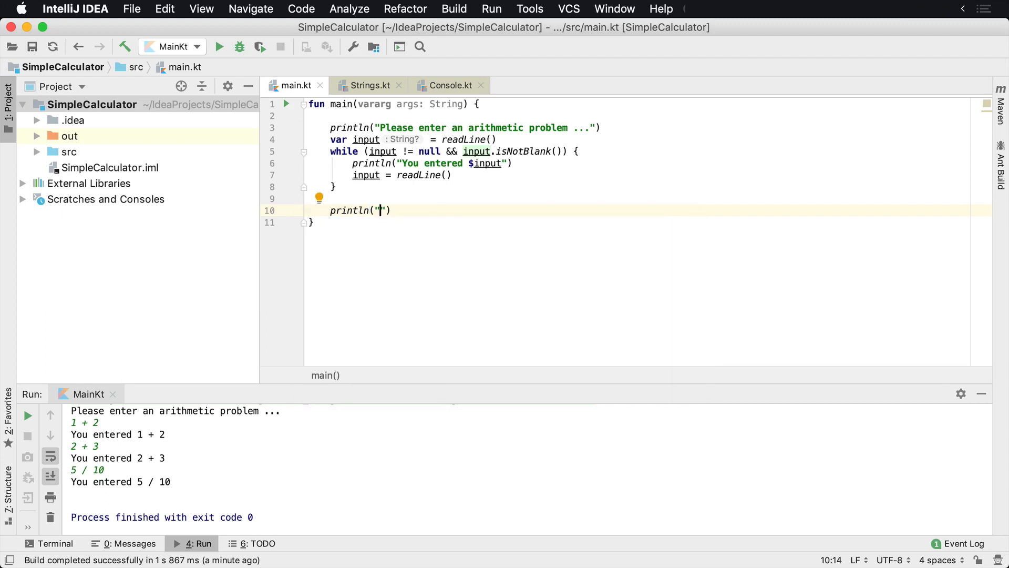
{"action": "type", "text": "Good"}
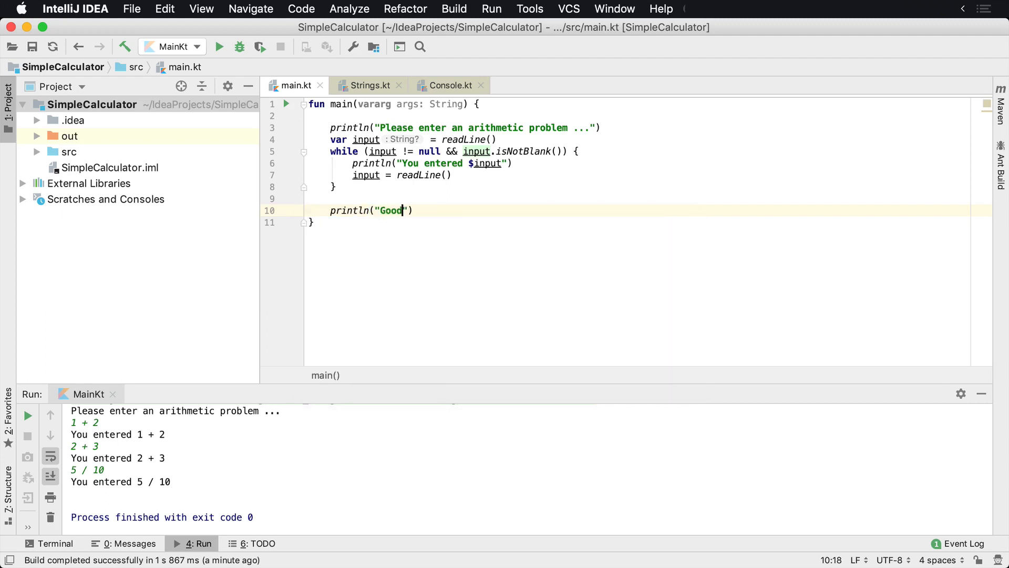
{"action": "type", "text": "bye!"}
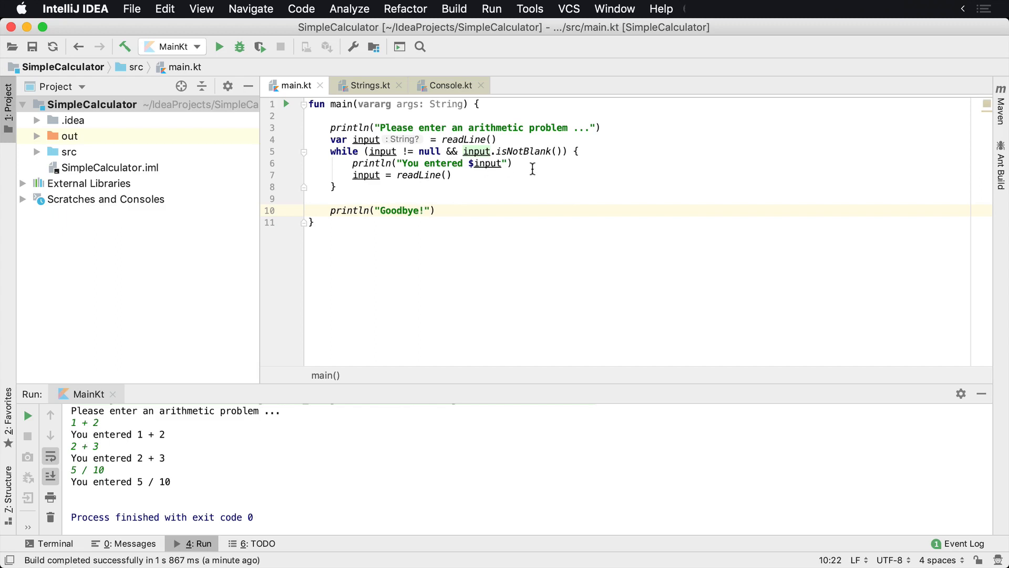
{"action": "left_click", "coordinate": [286, 104]}
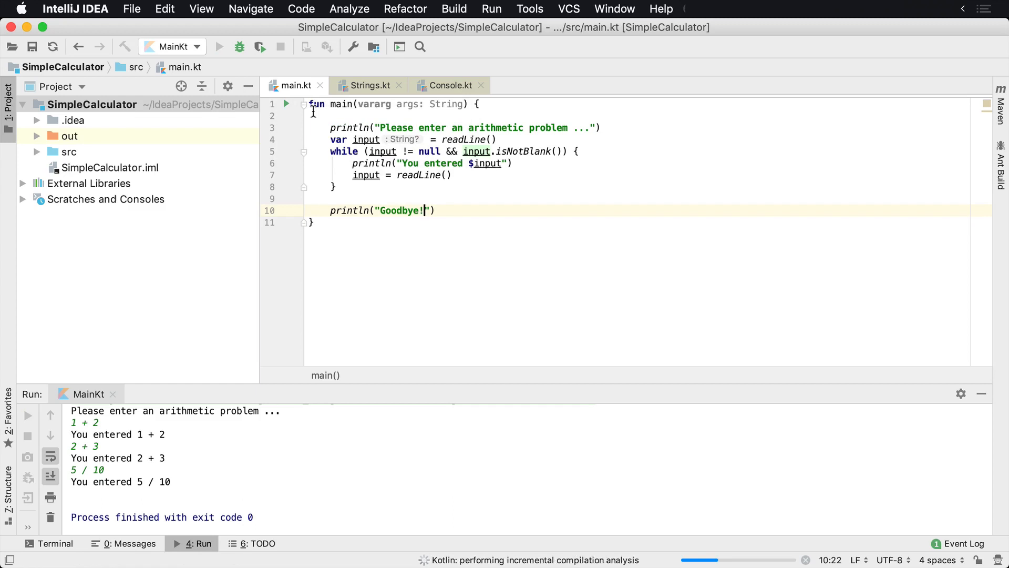
- Enter 1 + 2 and 33 + 2 then a blank line, seeing Goodbye! and exit code 0
{"action": "left_click", "coordinate": [218, 47]}
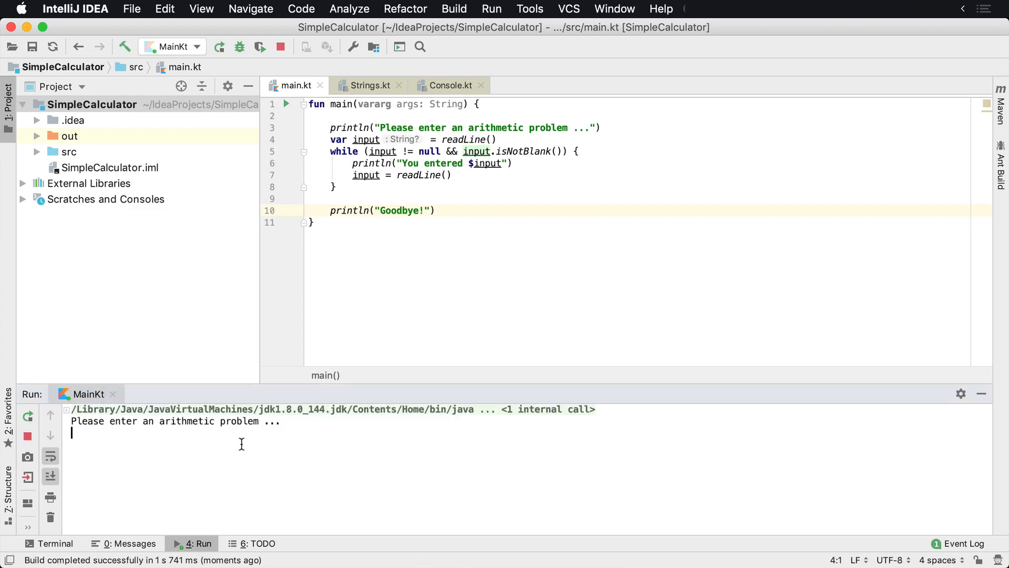
{"action": "type", "text": "1 + 2"}
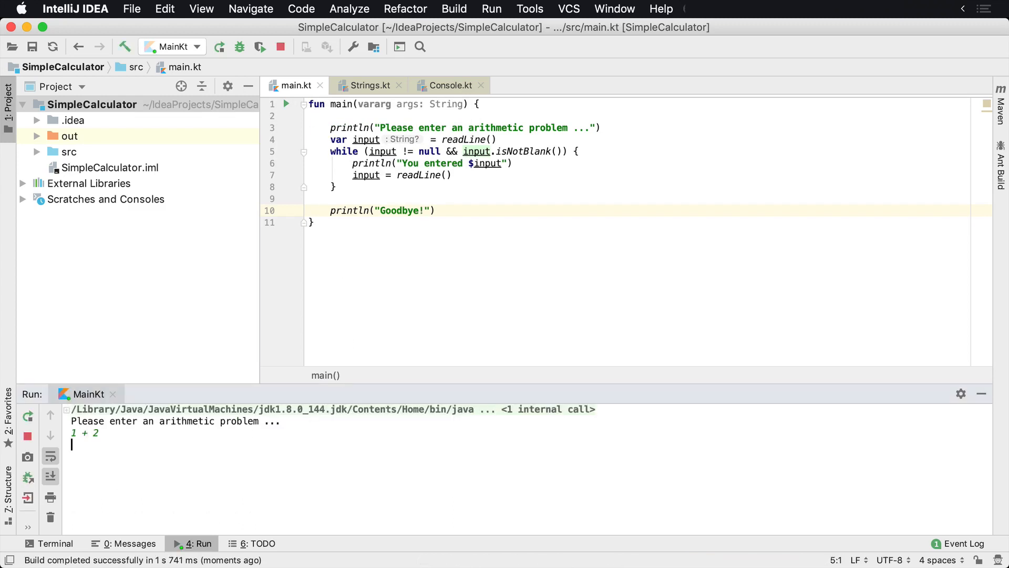
{"action": "type", "text": "33 +"}
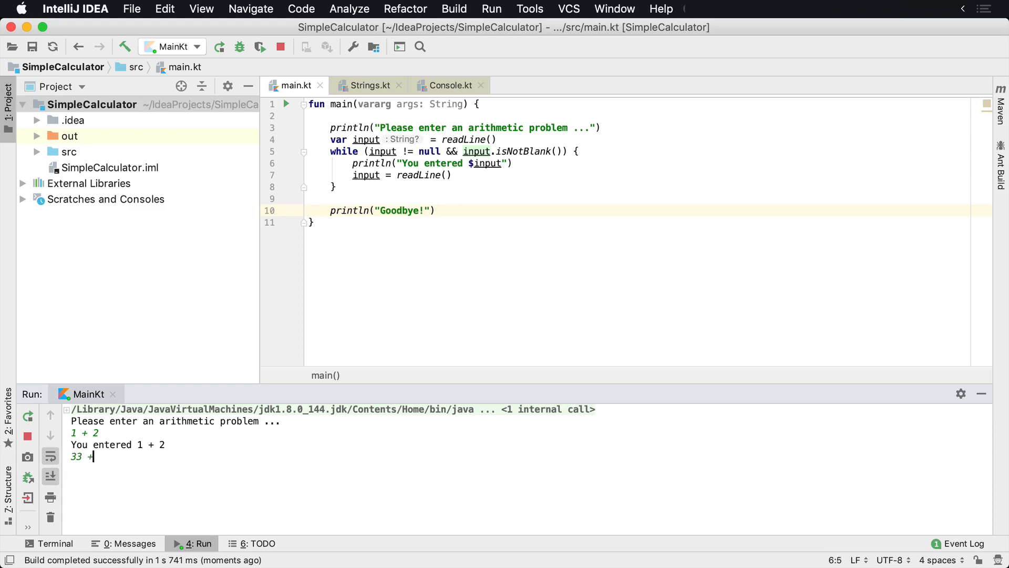
{"action": "key", "text": "Enter"}
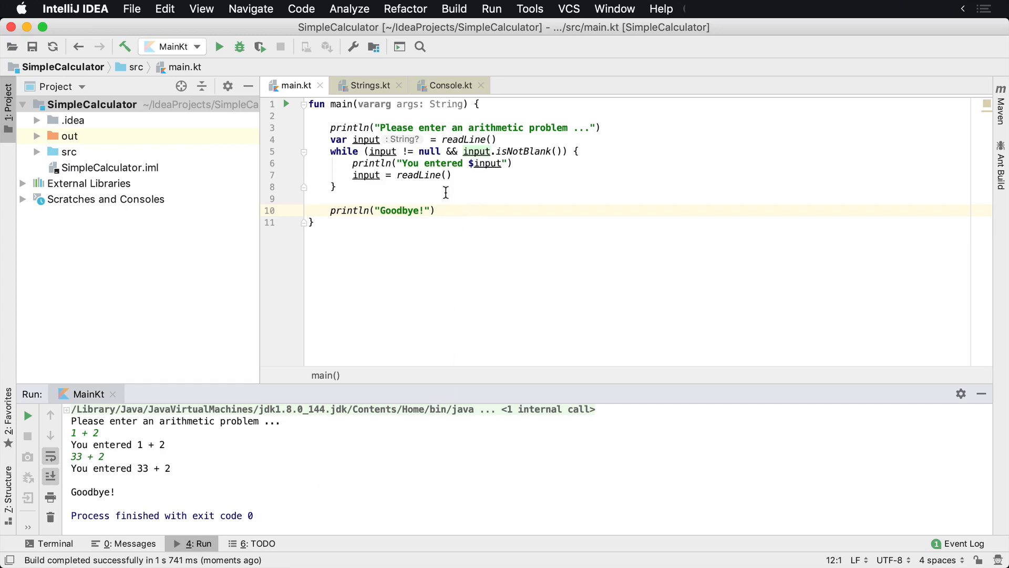
{"action": "left_click", "coordinate": [446, 199]}
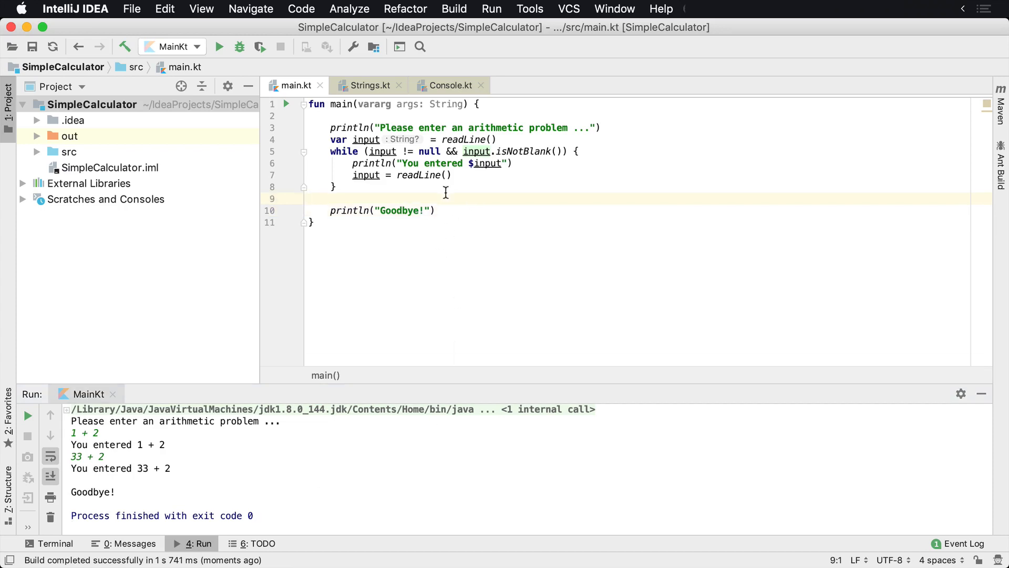
{"action": "mouse_move", "coordinate": [499, 163]}
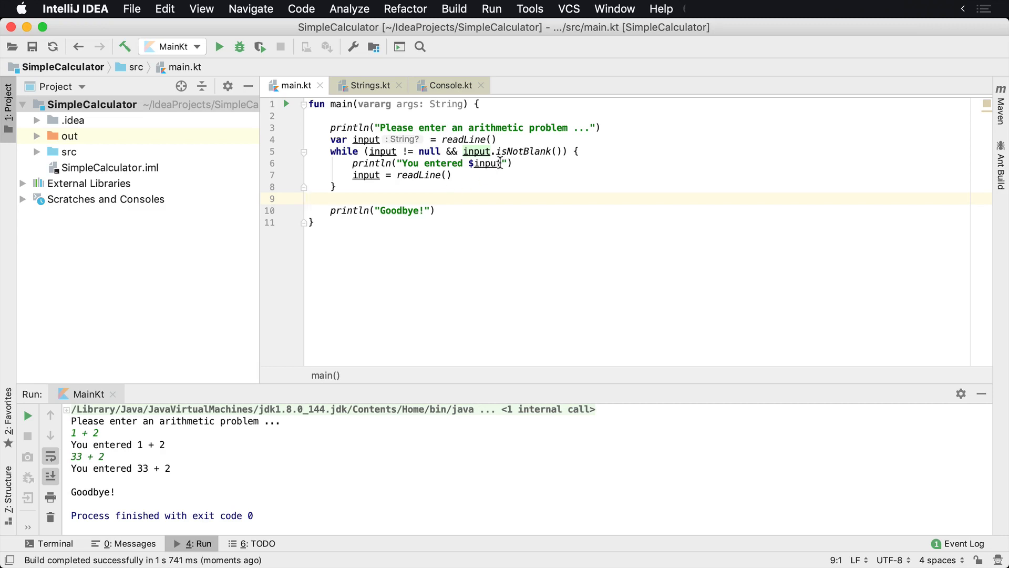